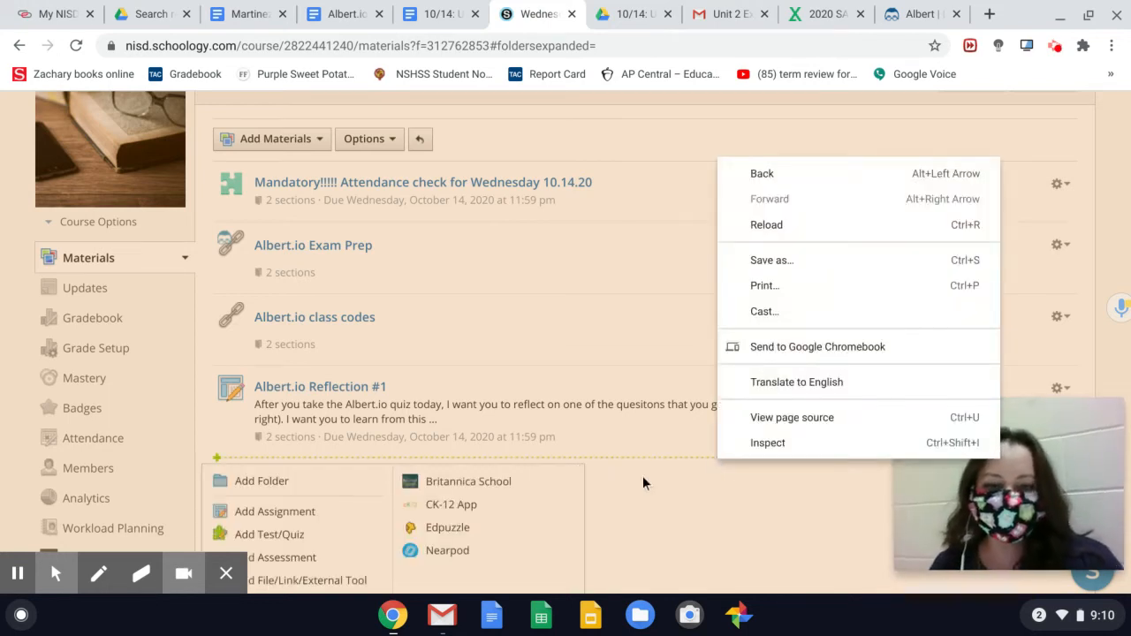
- Dismiss the page menu and scroll back up the Wednesday 10/14/20 folder
left_click(627, 321)
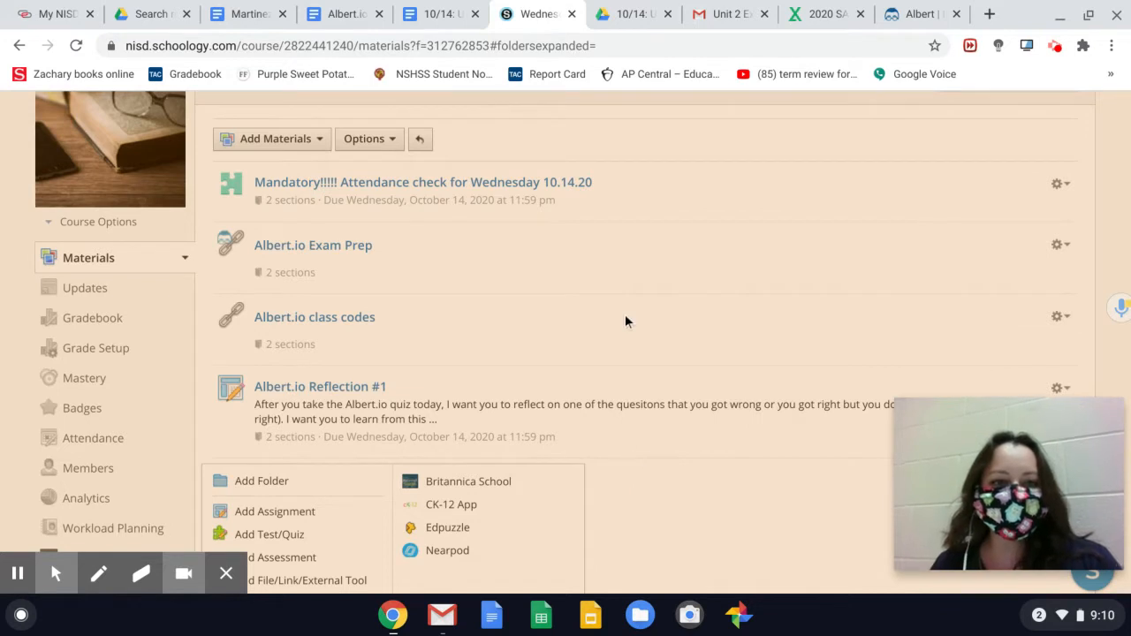
scroll("up", 3)
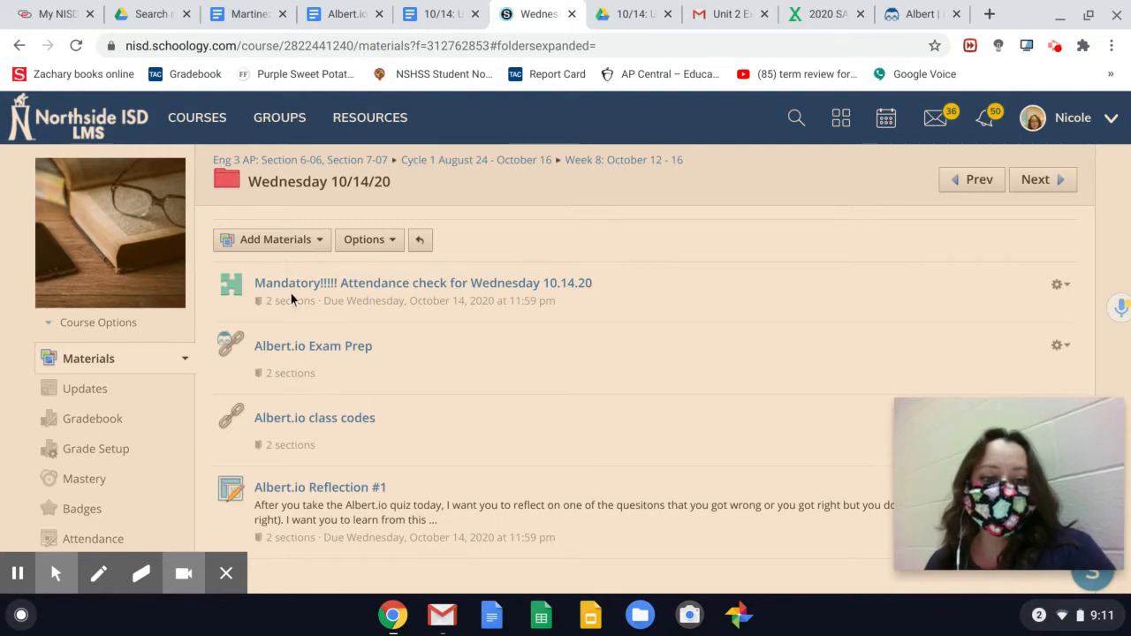
mouse_move(313, 346)
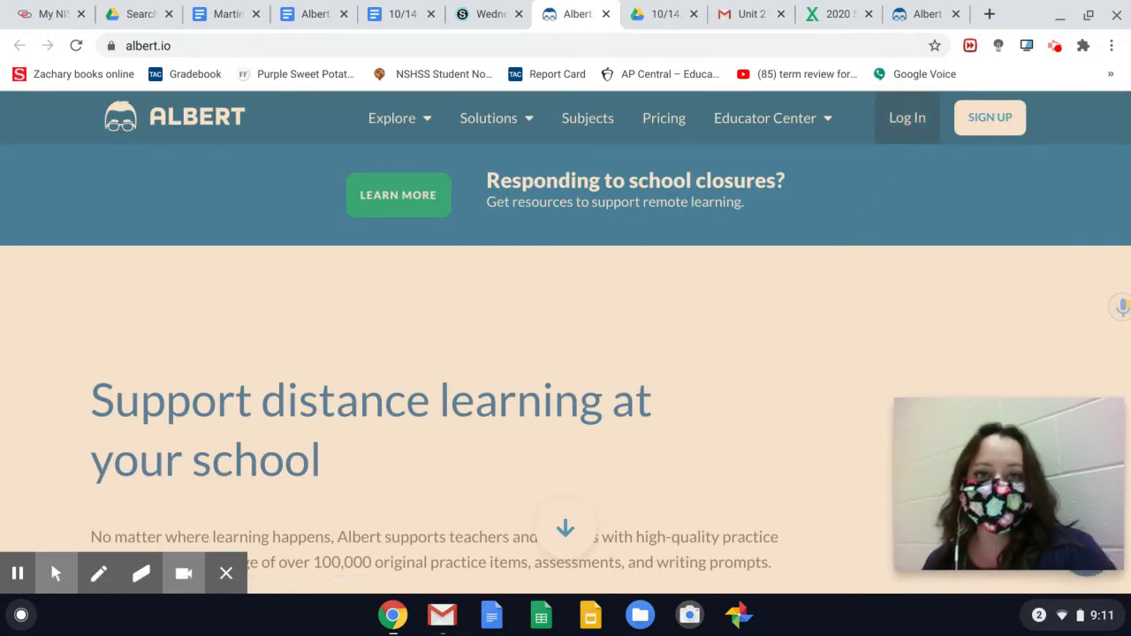
- Bring up Albert.io's class list, close the chat popup, and check the class codes document
left_click(48, 13)
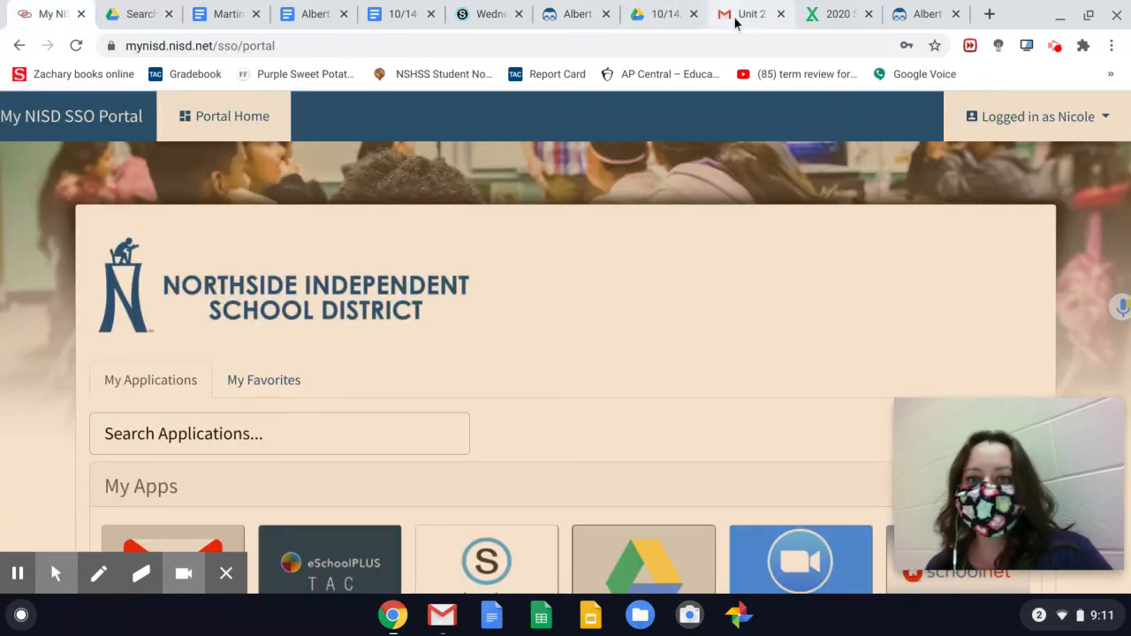
left_click(924, 13)
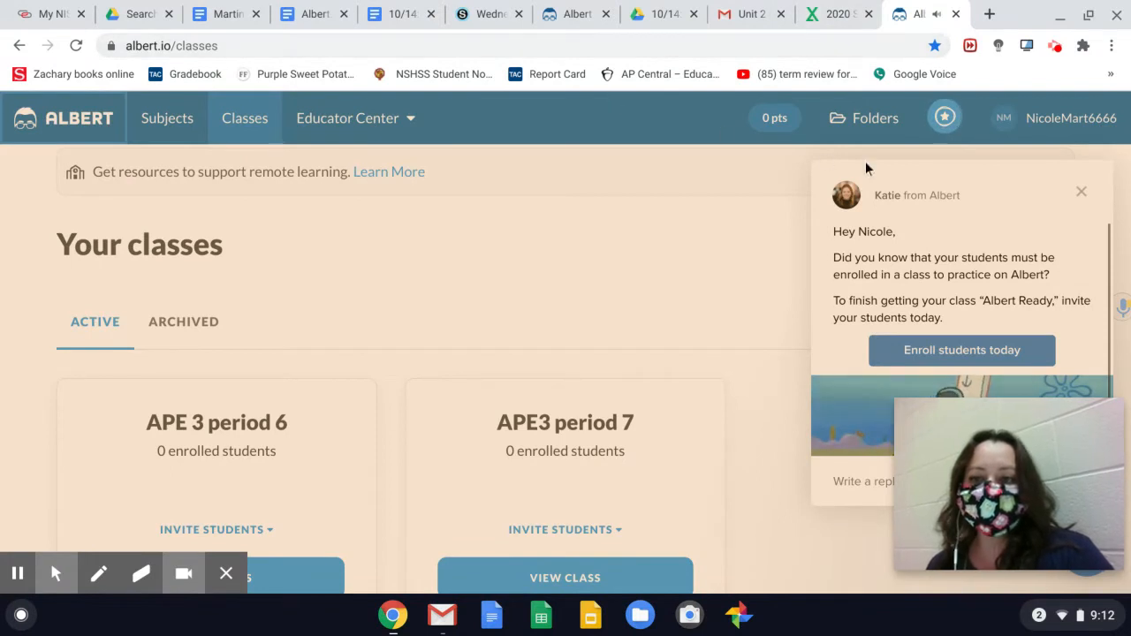
left_click(1082, 192)
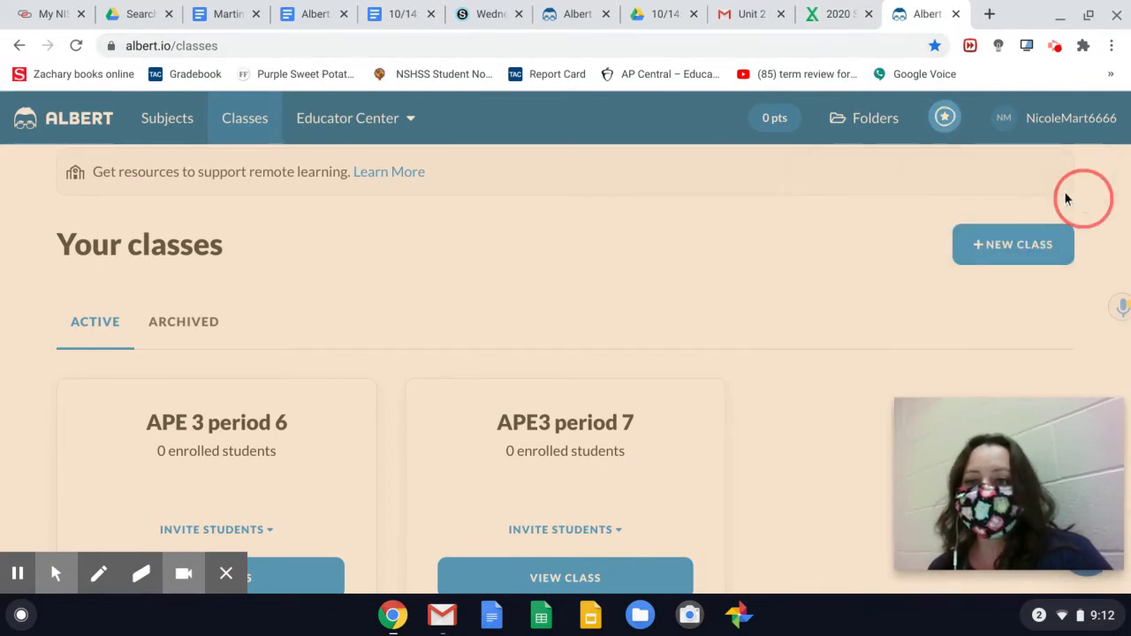
mouse_move(568, 113)
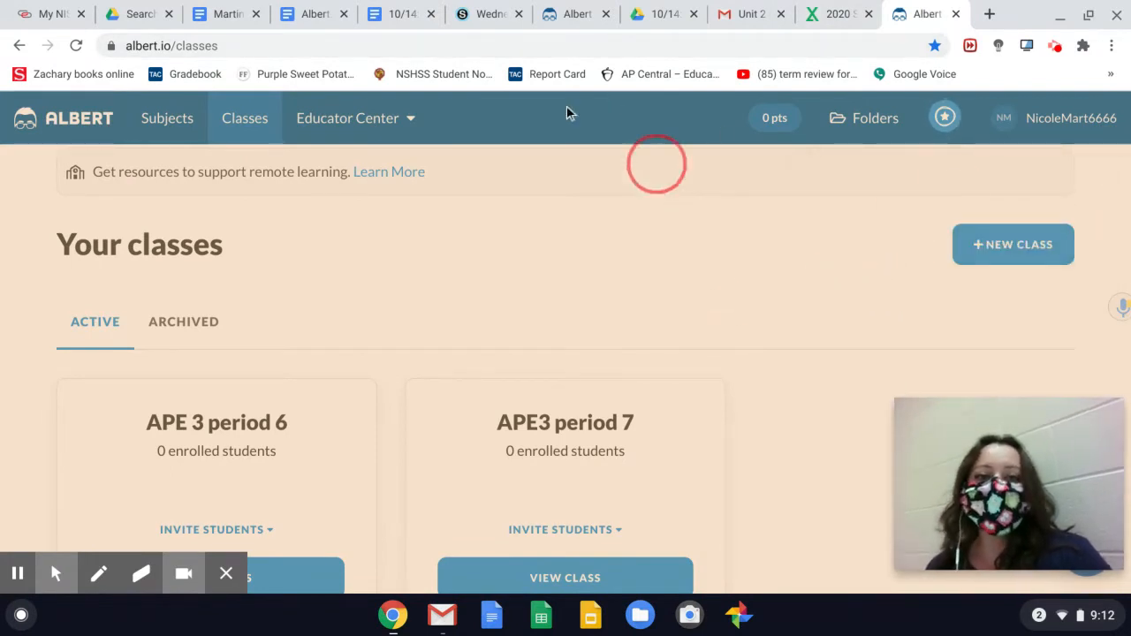
left_click(488, 13)
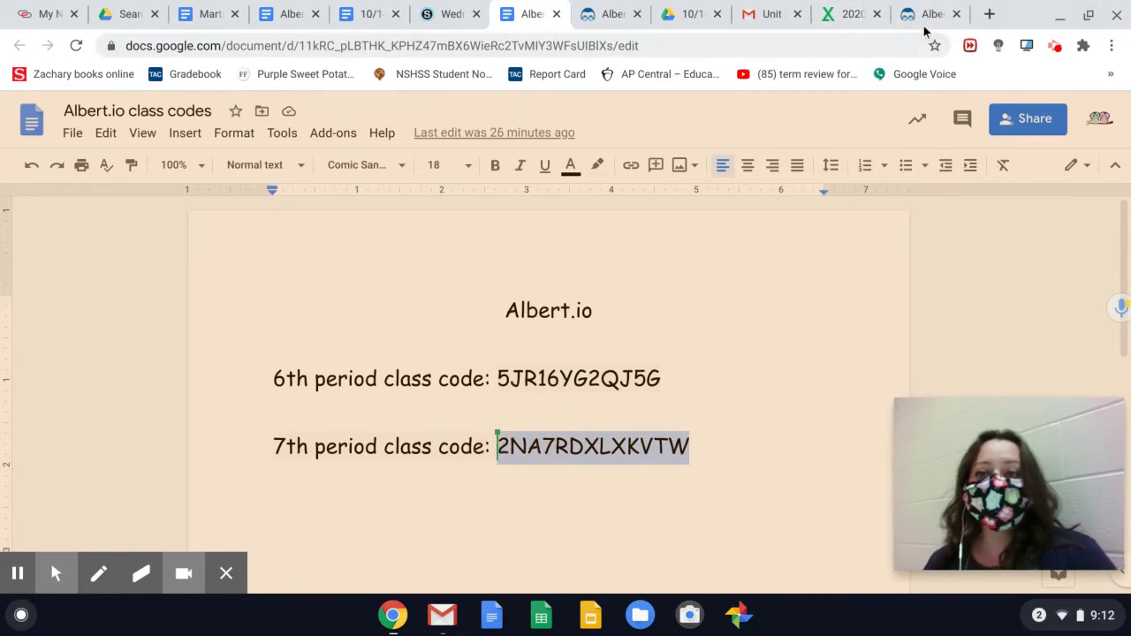
left_click(928, 13)
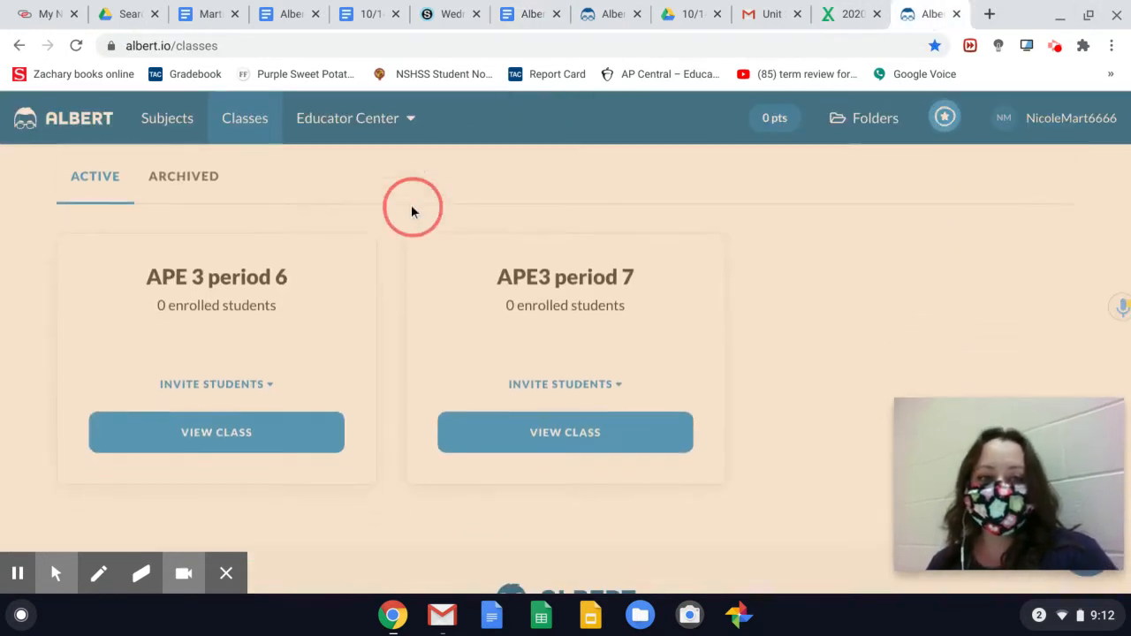
- Show all APE 3 period 6 assignments in Albert.io, then return to Schoology
left_click(217, 432)
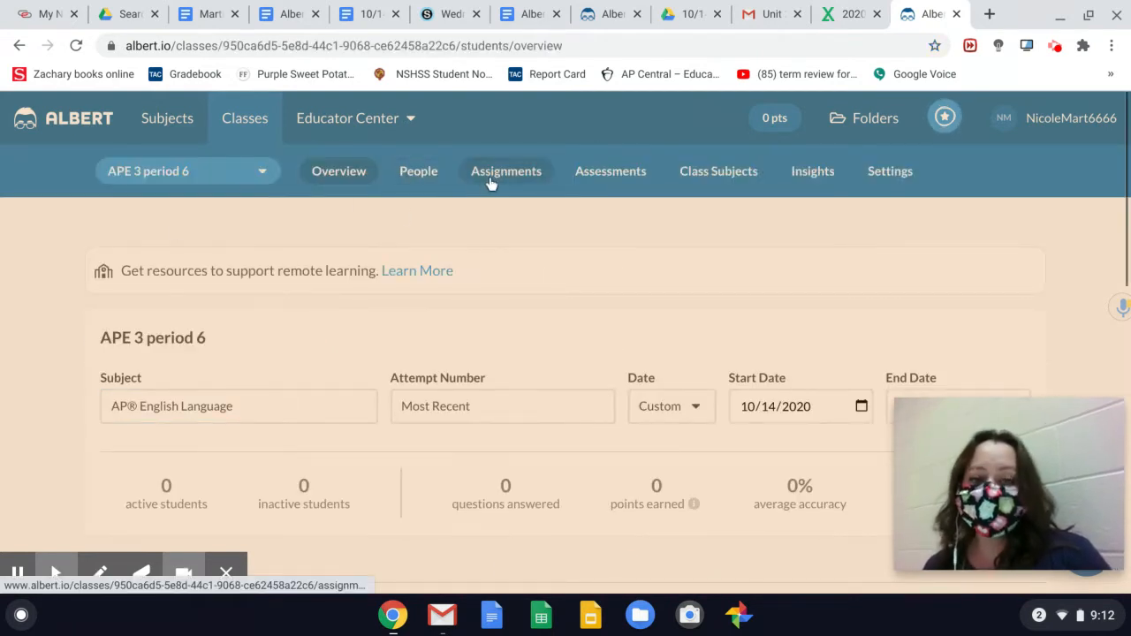
left_click(505, 170)
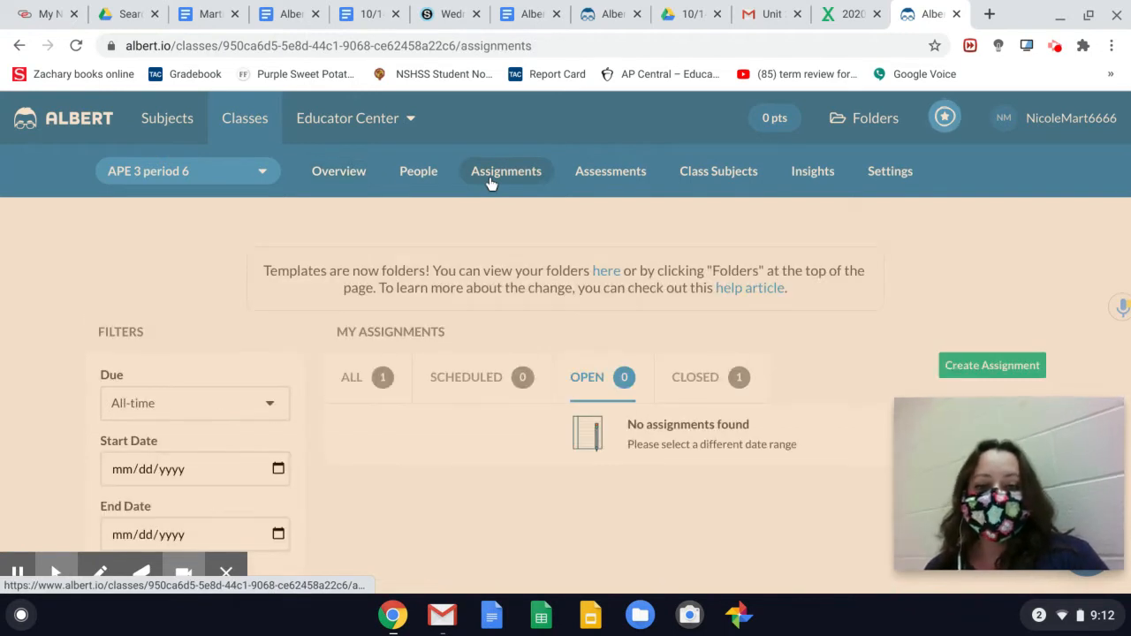
left_click(351, 378)
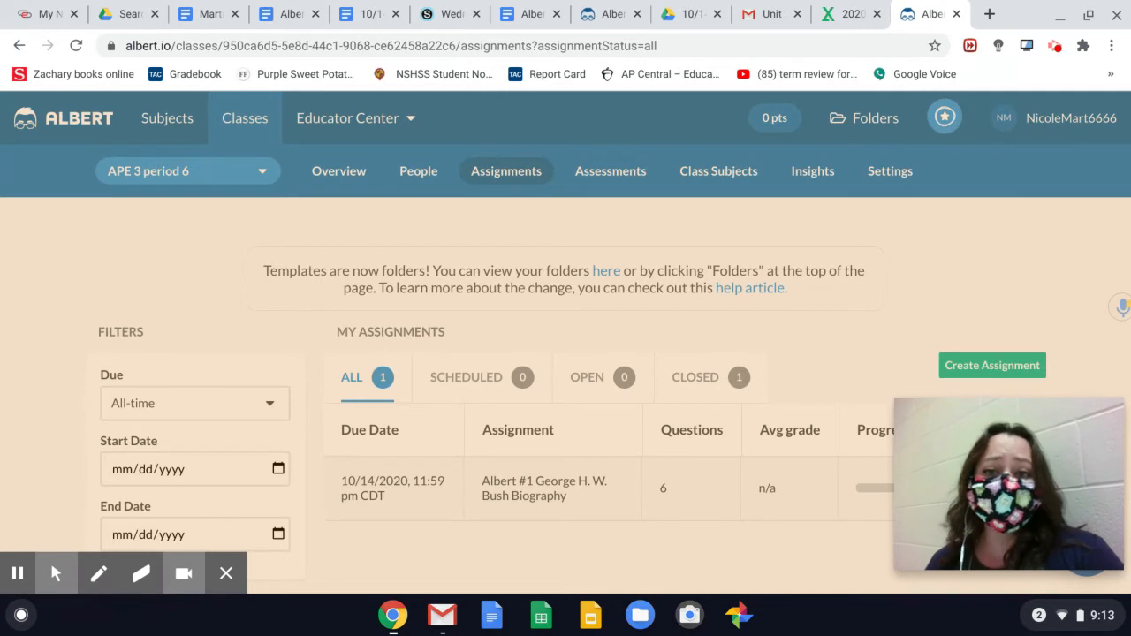
mouse_move(706, 523)
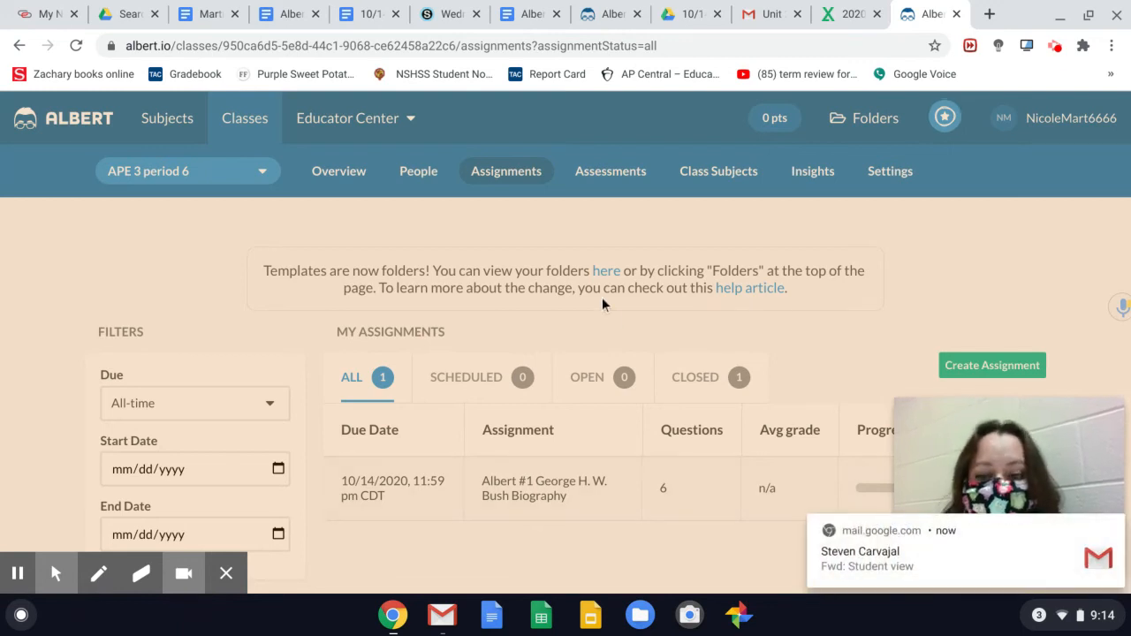
left_click(449, 13)
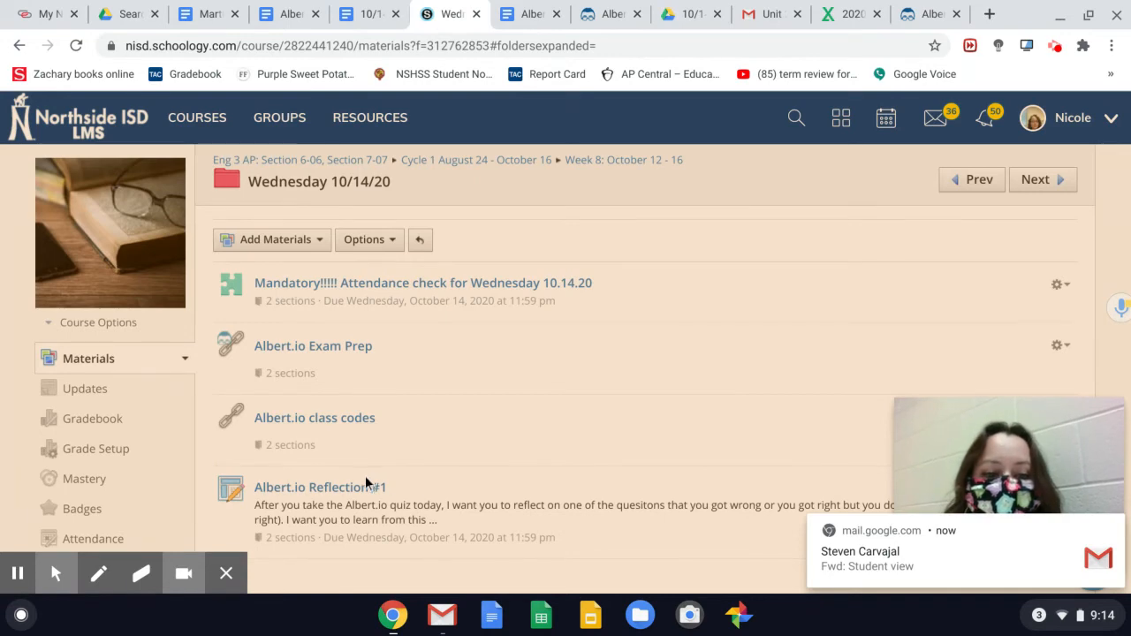
- Open Albert.io Reflection #1 and scroll through its October 14 instructions
left_click(320, 487)
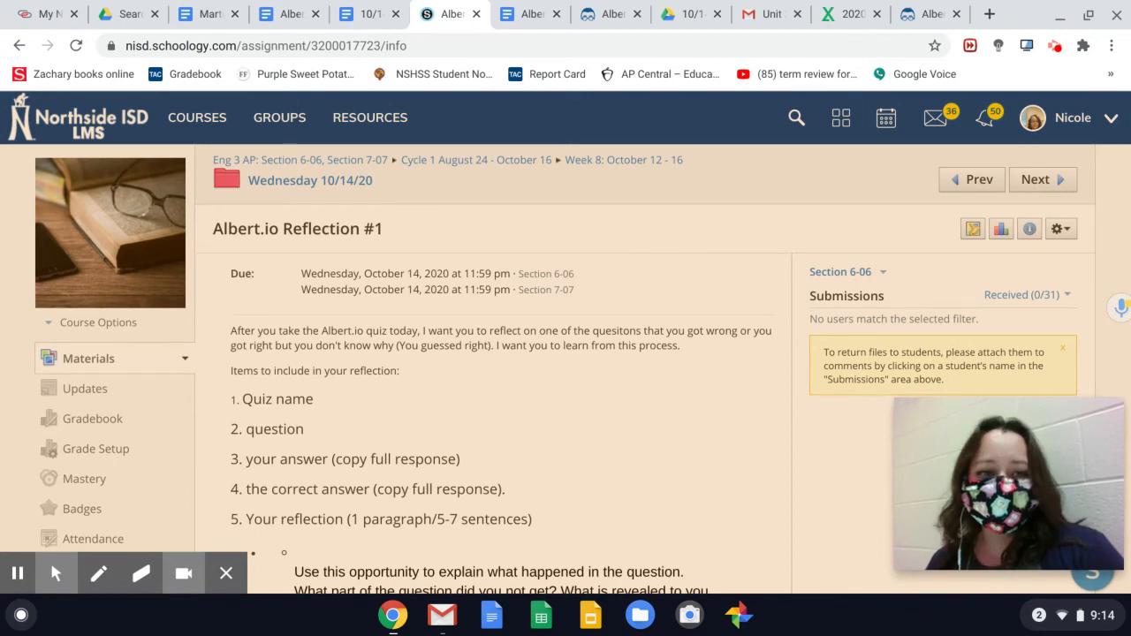
scroll("down", 3)
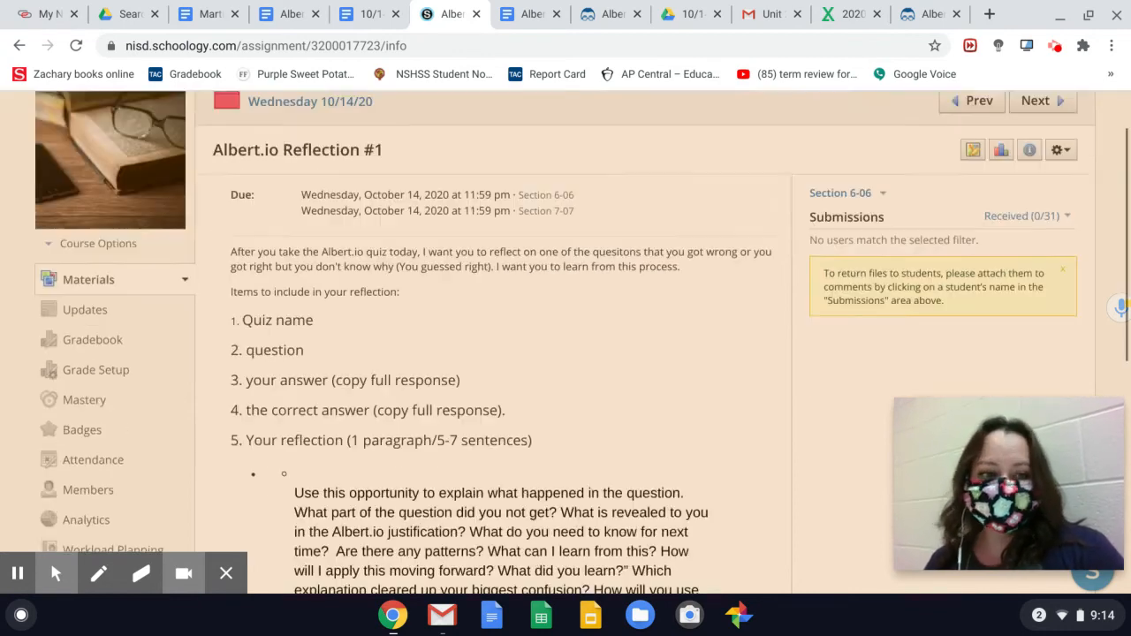
scroll("down", 3)
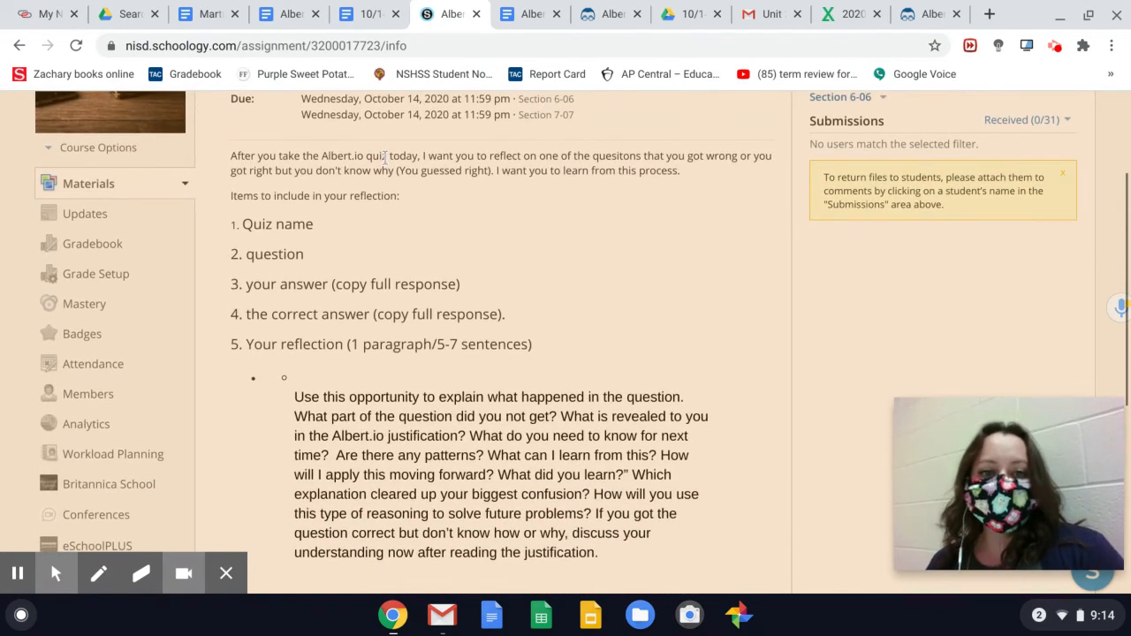
mouse_move(344, 190)
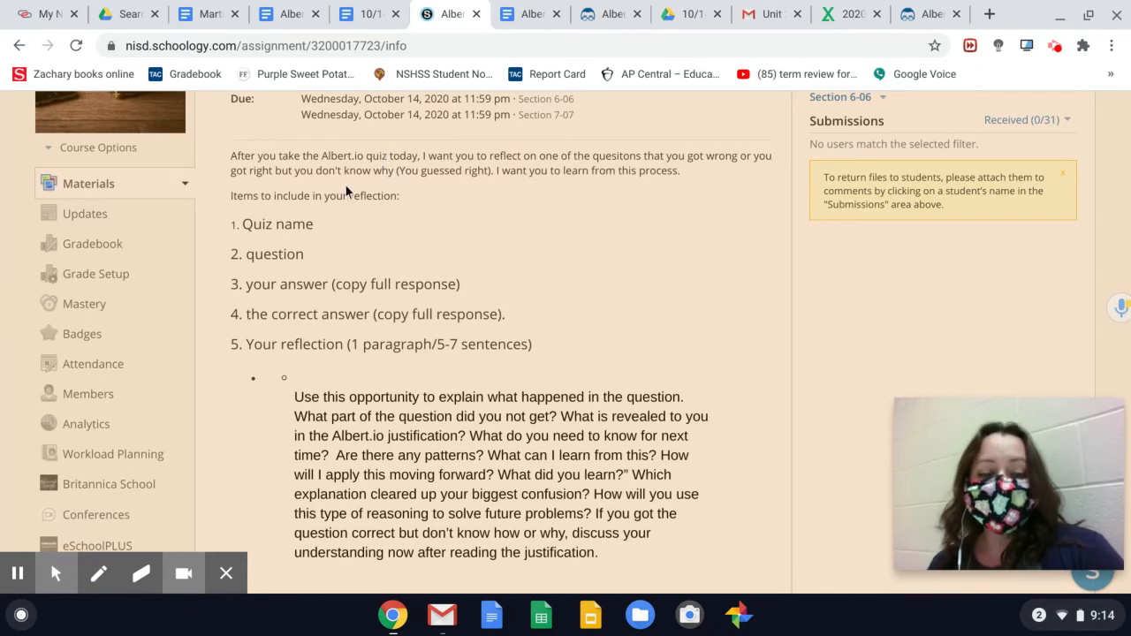
mouse_move(385, 258)
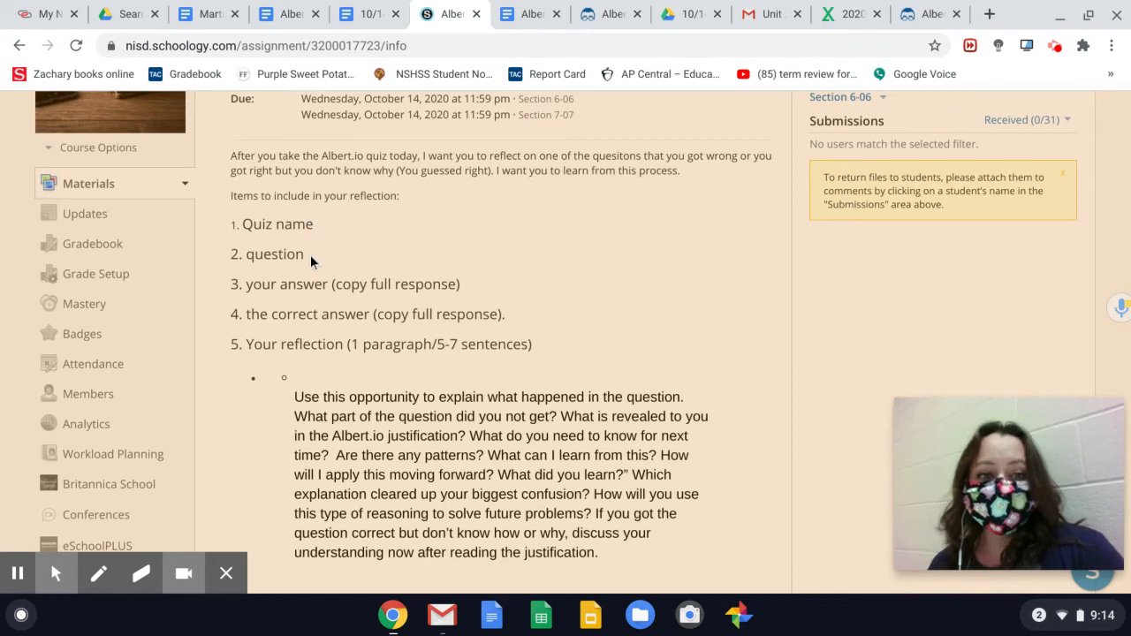
mouse_move(313, 284)
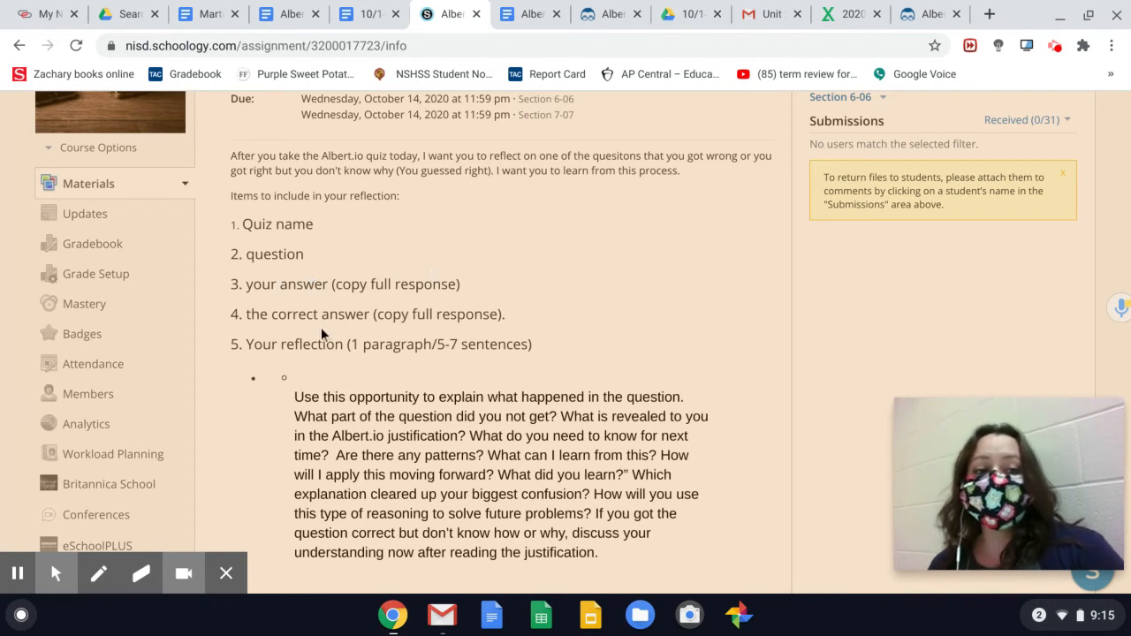
mouse_move(406, 337)
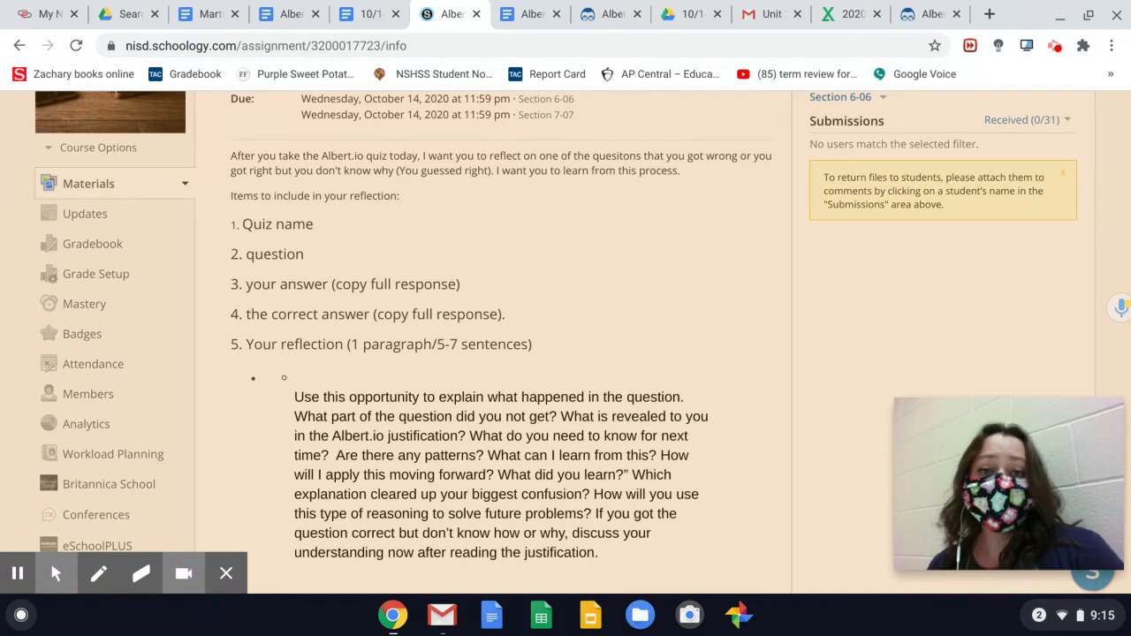
mouse_move(324, 392)
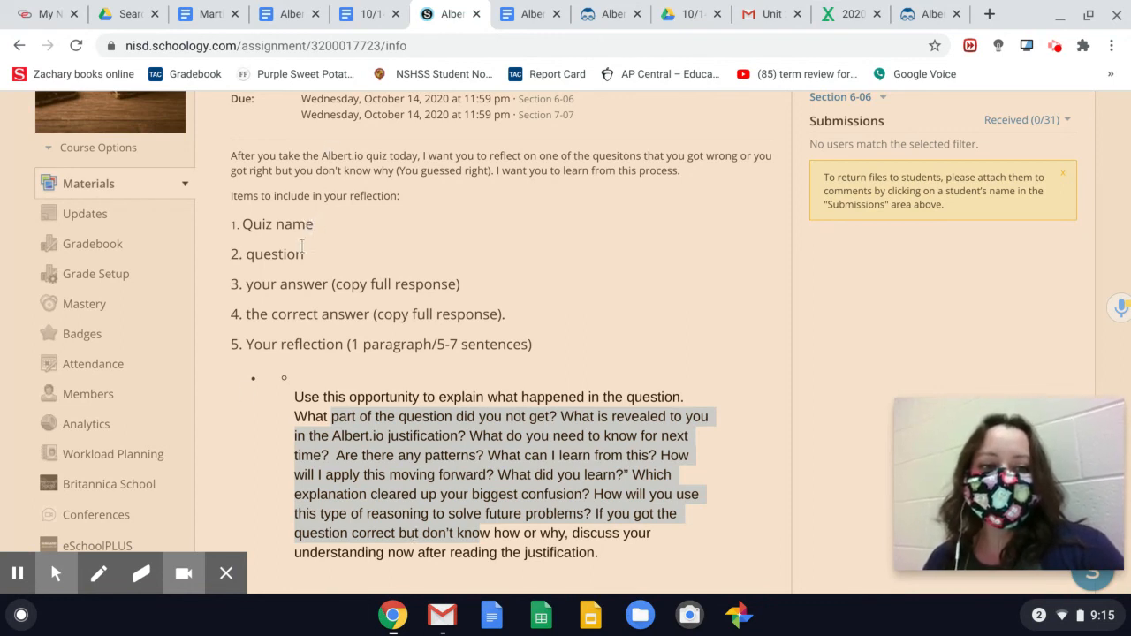
mouse_move(305, 308)
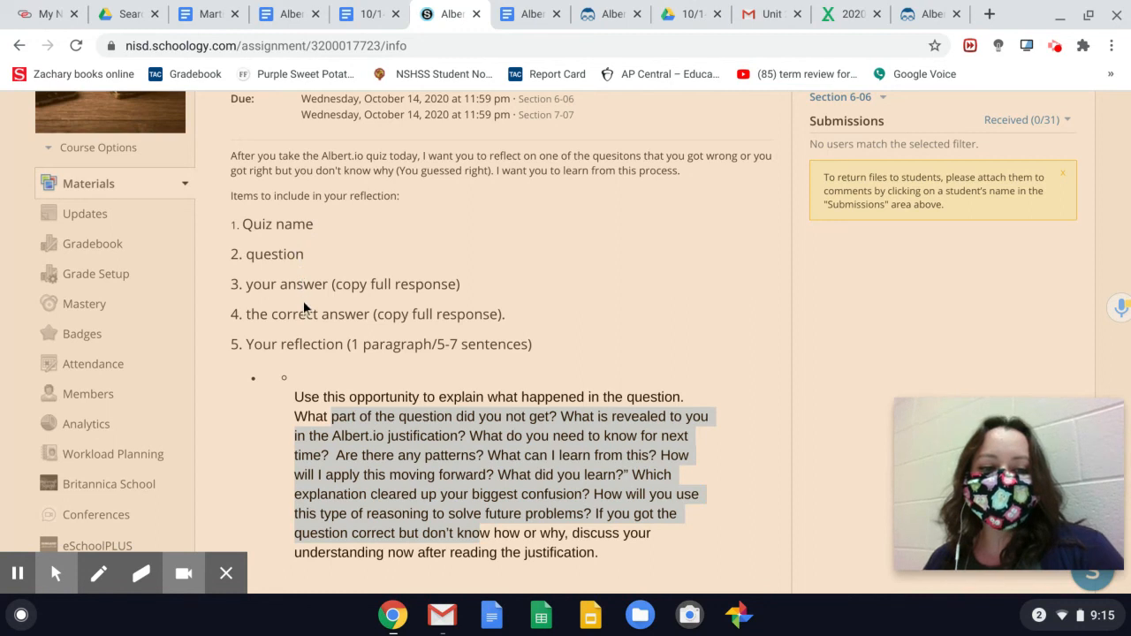
mouse_move(321, 260)
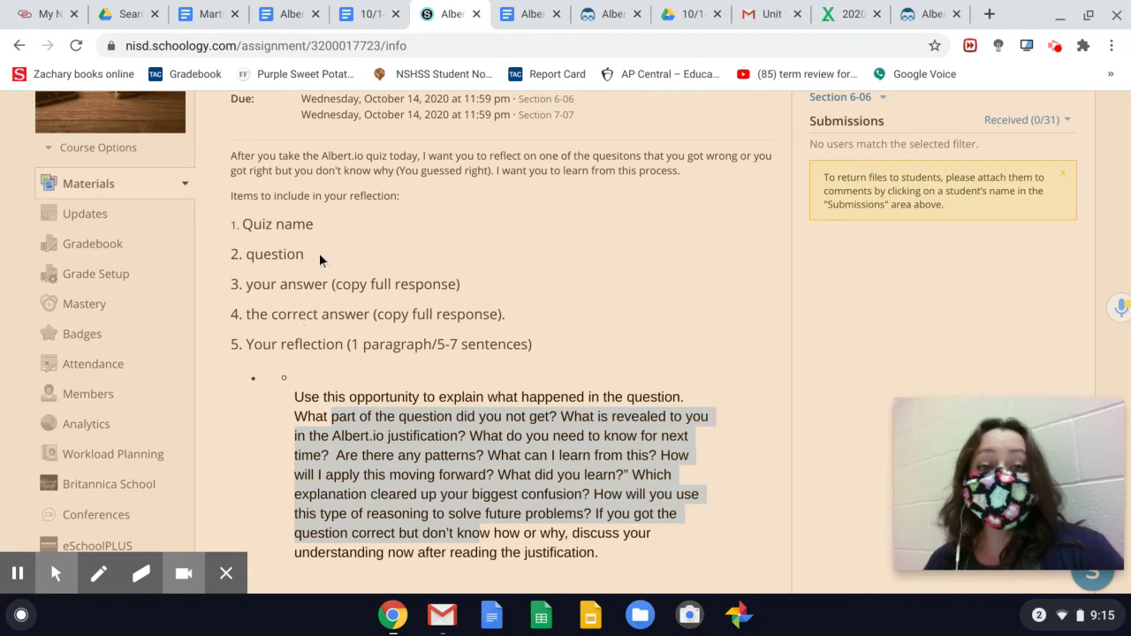